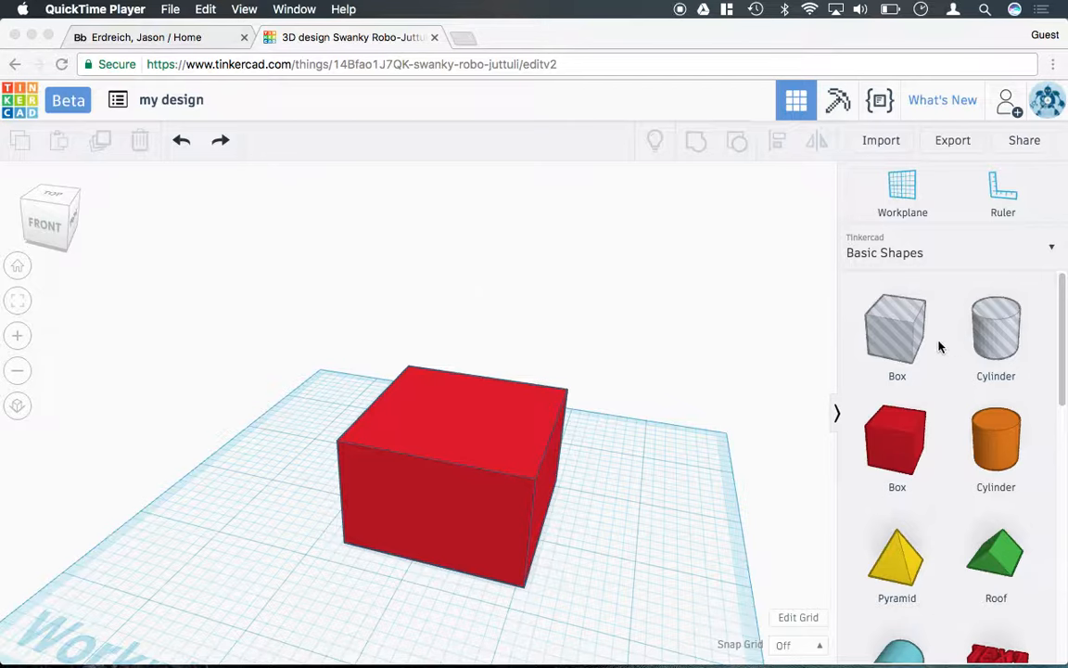
mouse_move(522, 388)
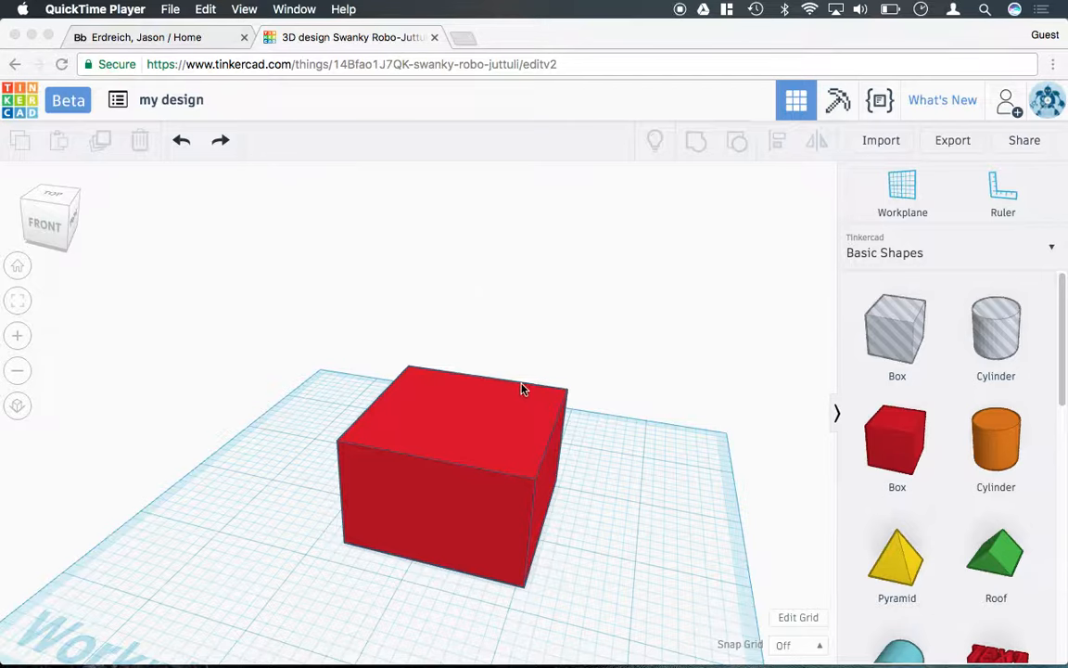
mouse_move(555, 409)
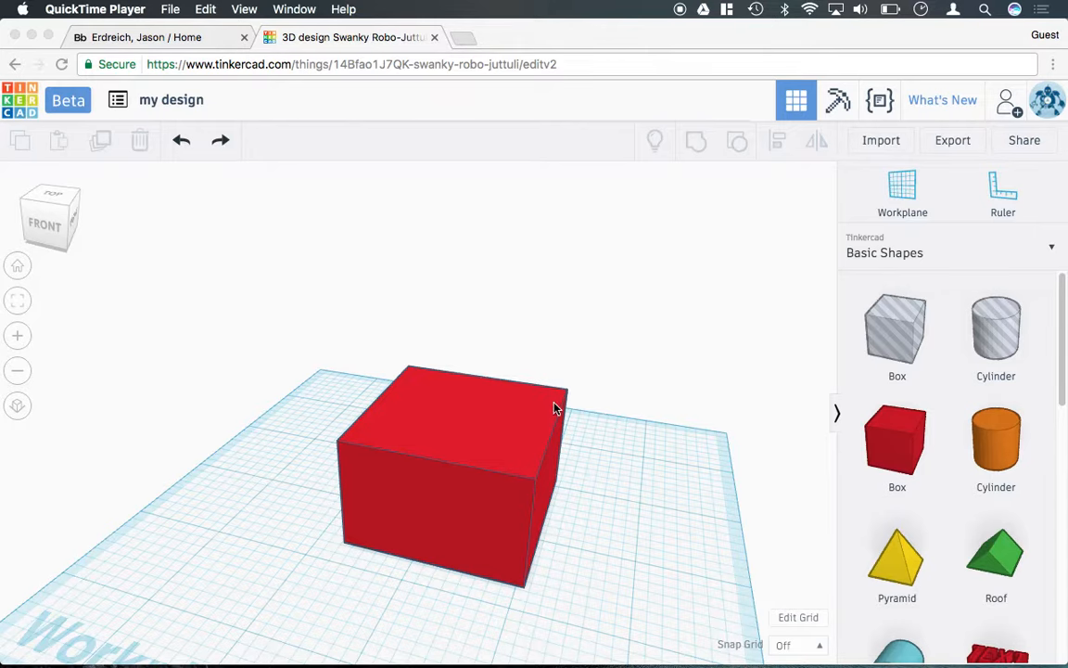
Orbit the view to face the red box's front, where the hole box overlaps its front-right corner
left_click_drag(555, 408, 528, 479)
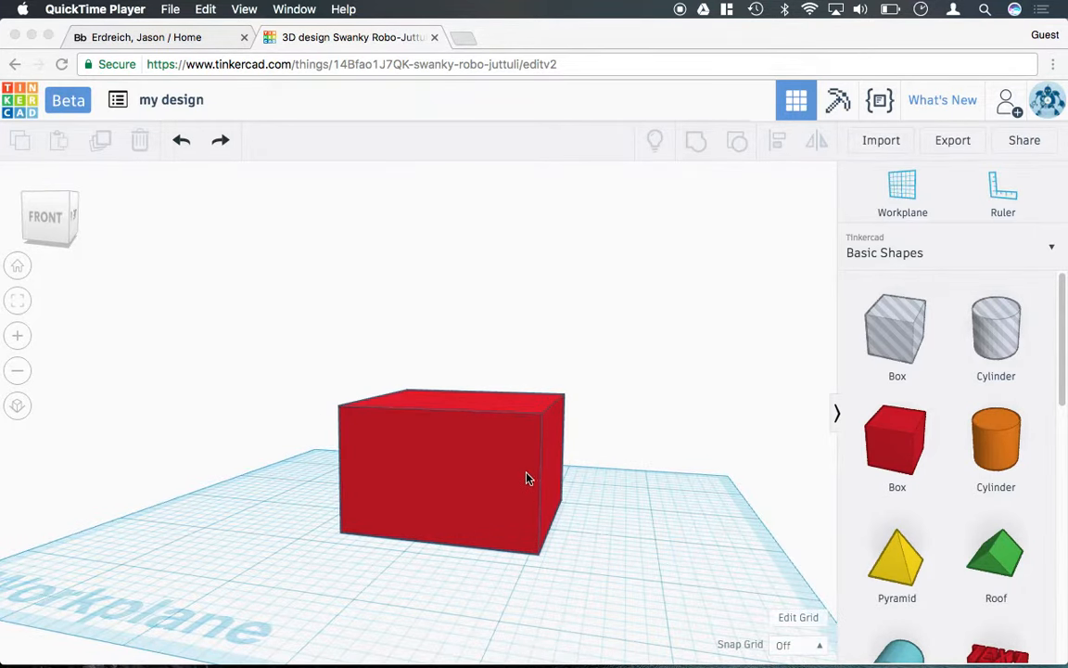
mouse_move(580, 436)
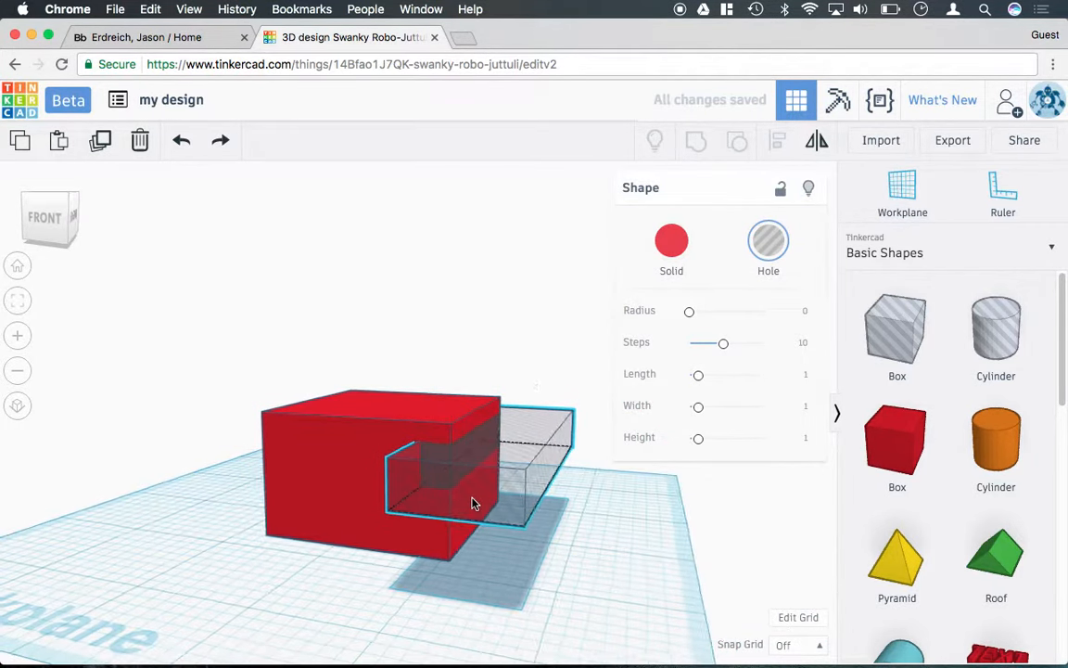
left_click(470, 504)
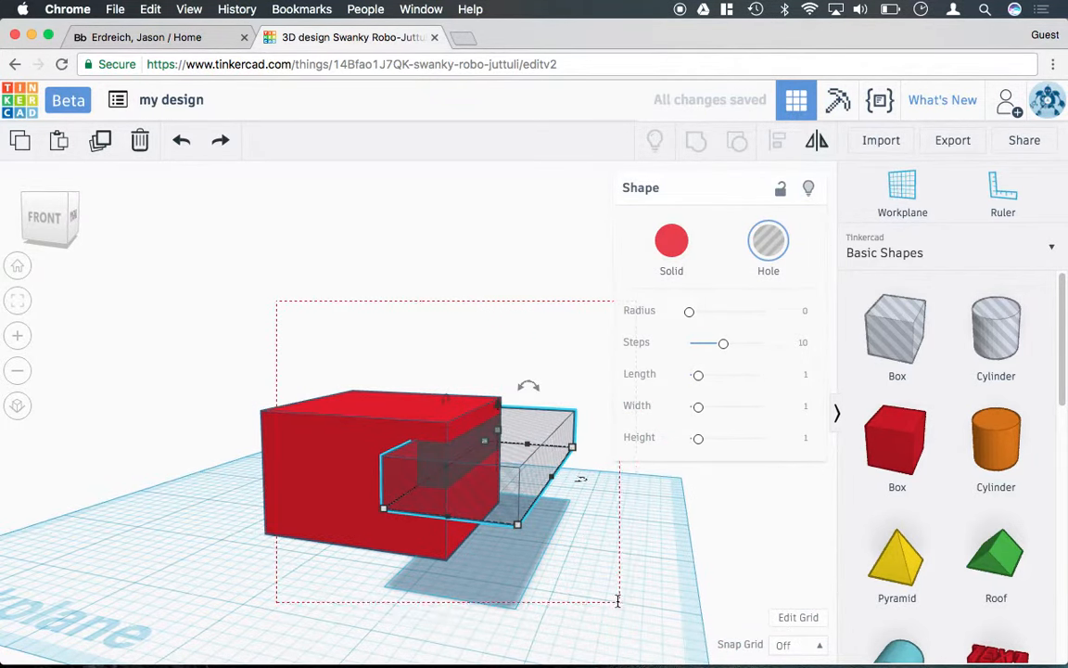